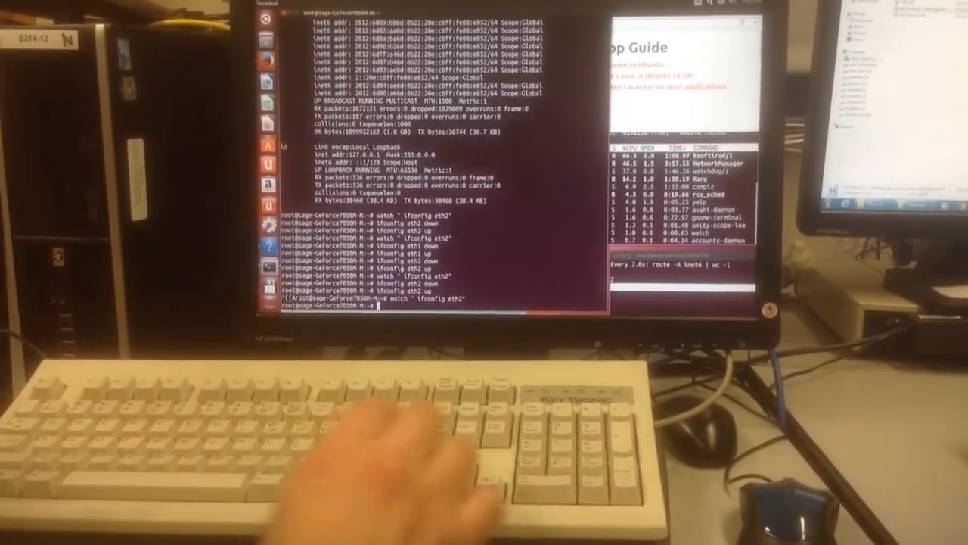
type("ifconfig eth2 up")
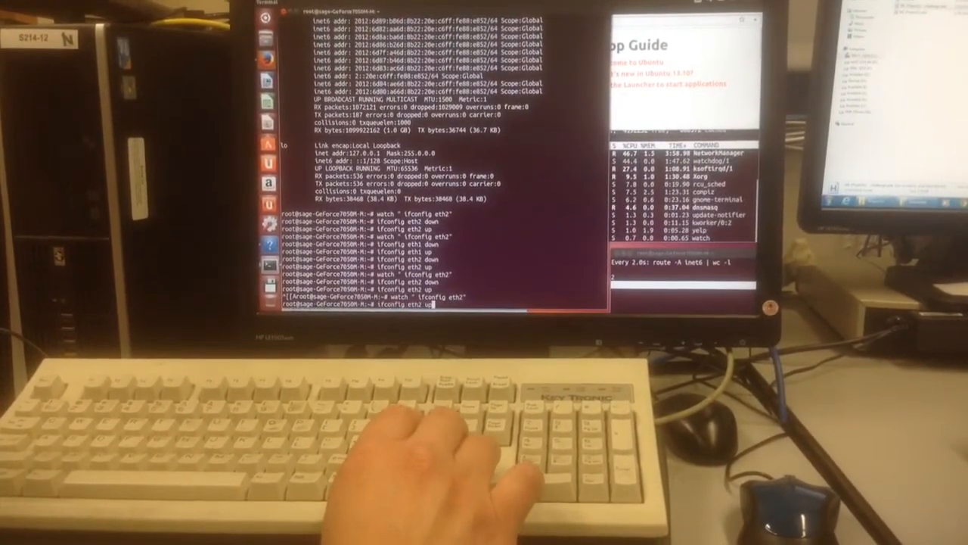